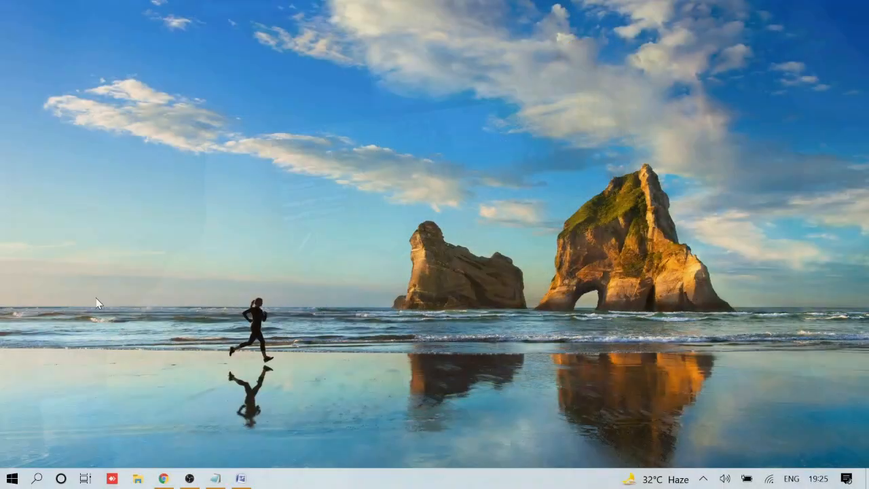
- Search Windows for 'discord' to find the Discord app
{"action": "left_click", "coordinate": [39, 478]}
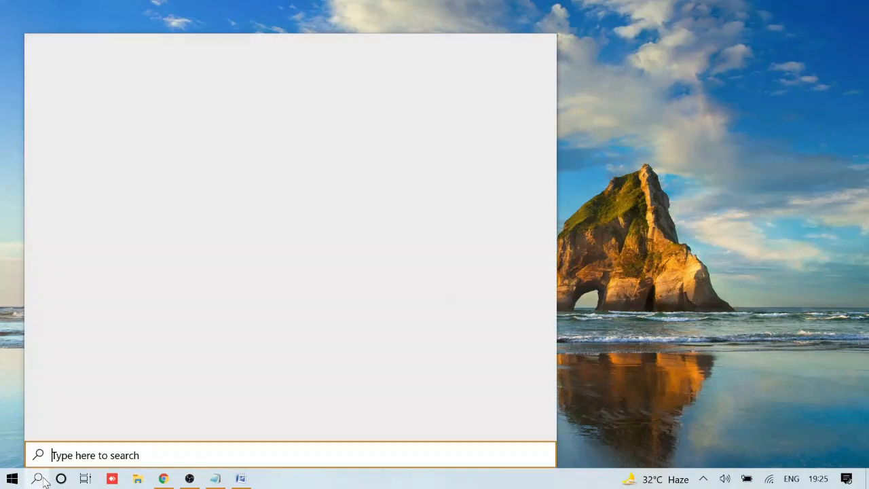
{"action": "type", "text": "discord"}
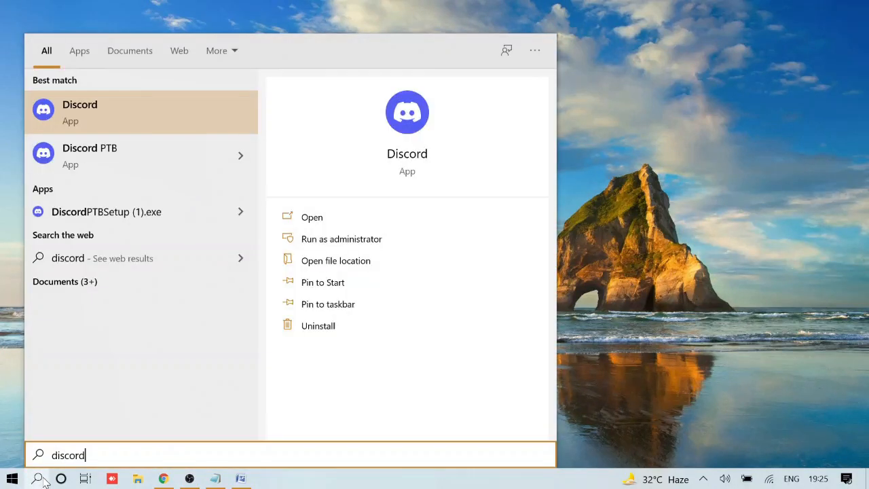
{"action": "mouse_move", "coordinate": [341, 238]}
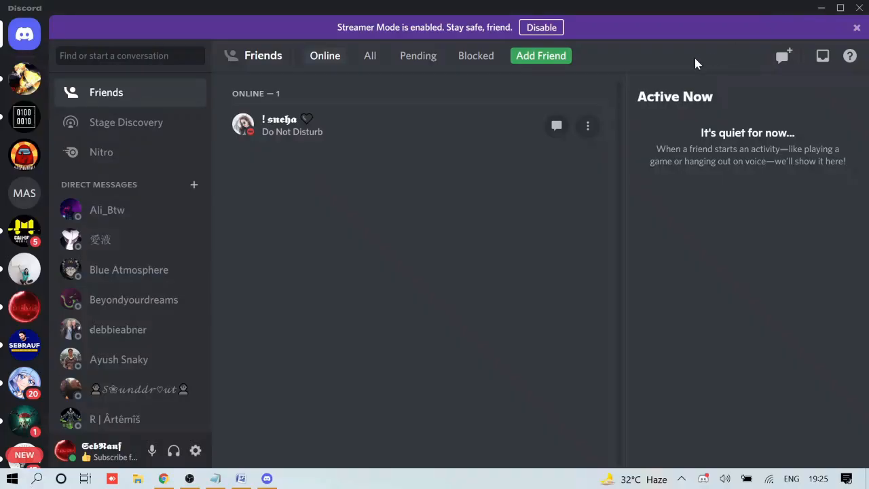
{"action": "mouse_move", "coordinate": [196, 450]}
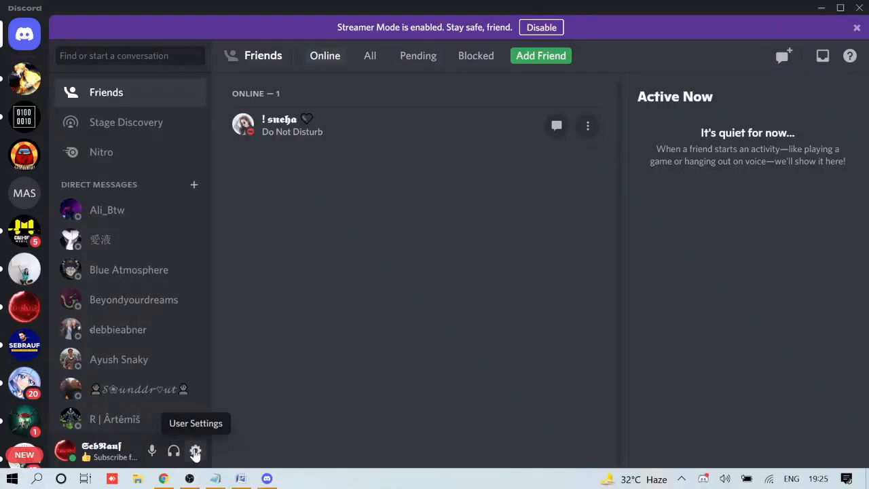
- Open Discord's Activity Status settings, briefly check Chrome with YouTube, then return
{"action": "left_click", "coordinate": [195, 450]}
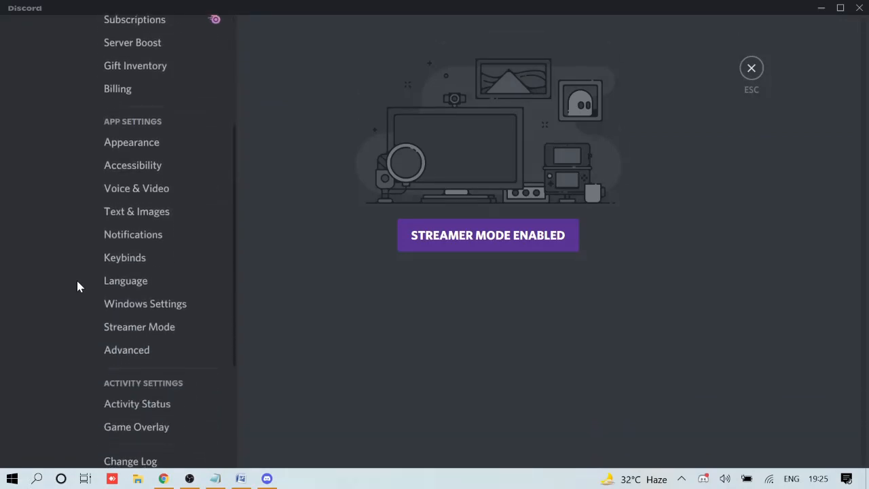
{"action": "scroll", "scroll_direction": "down", "scroll_amount": 3}
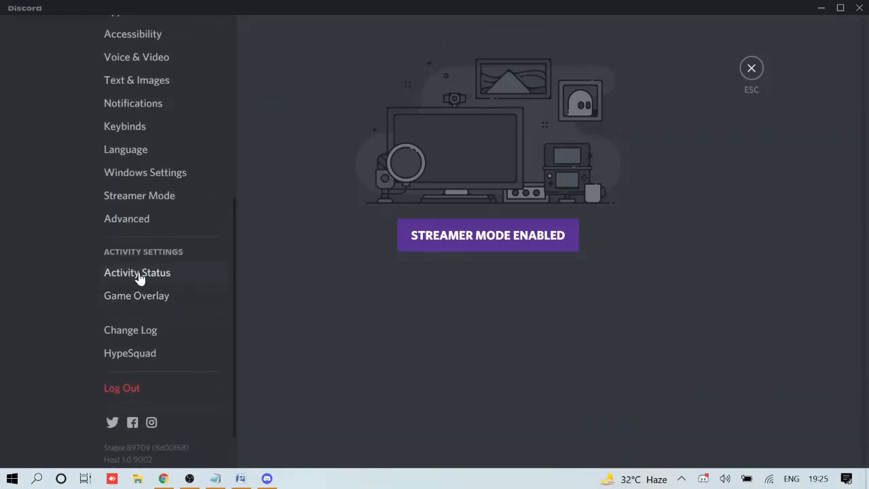
{"action": "left_click", "coordinate": [137, 272]}
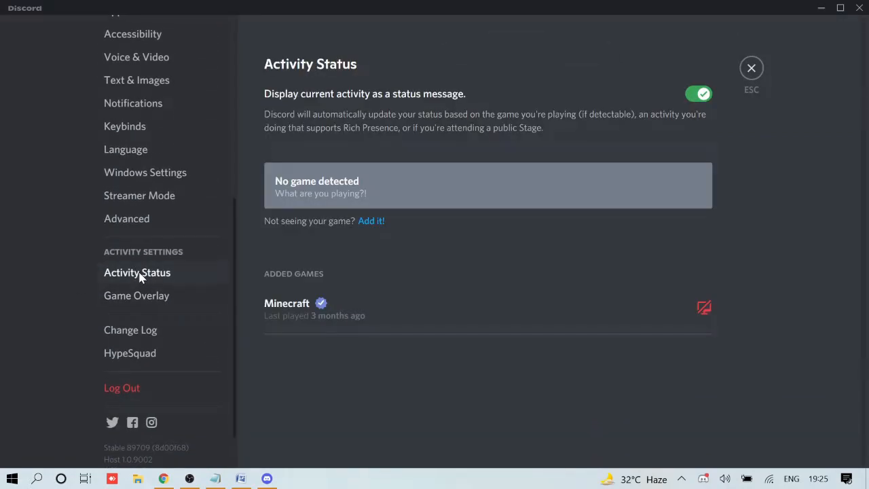
{"action": "left_click", "coordinate": [163, 478]}
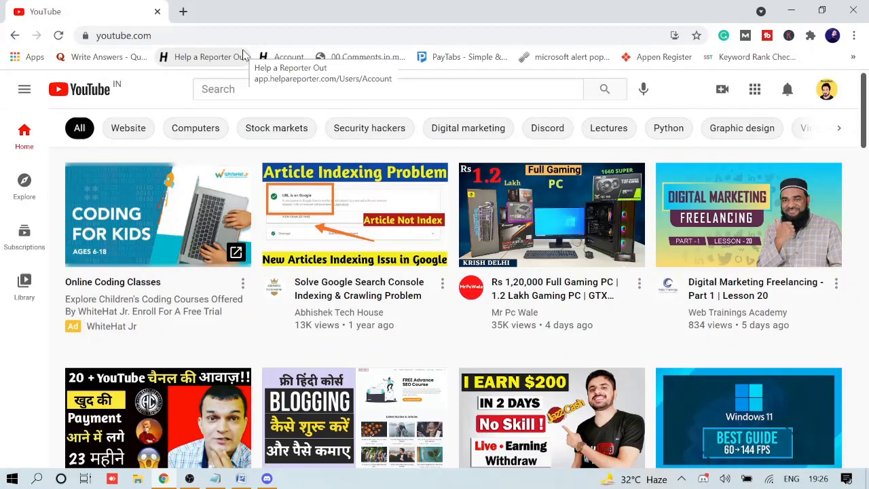
{"action": "left_click", "coordinate": [266, 479]}
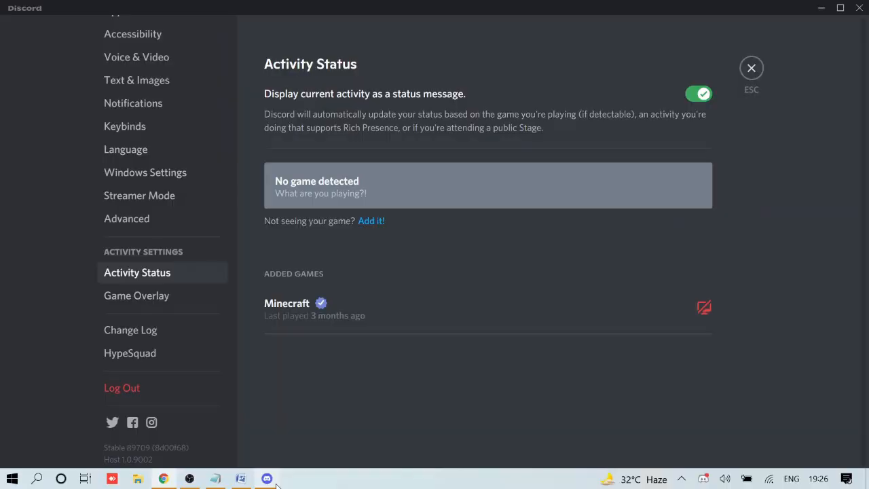
{"action": "mouse_move", "coordinate": [339, 184]}
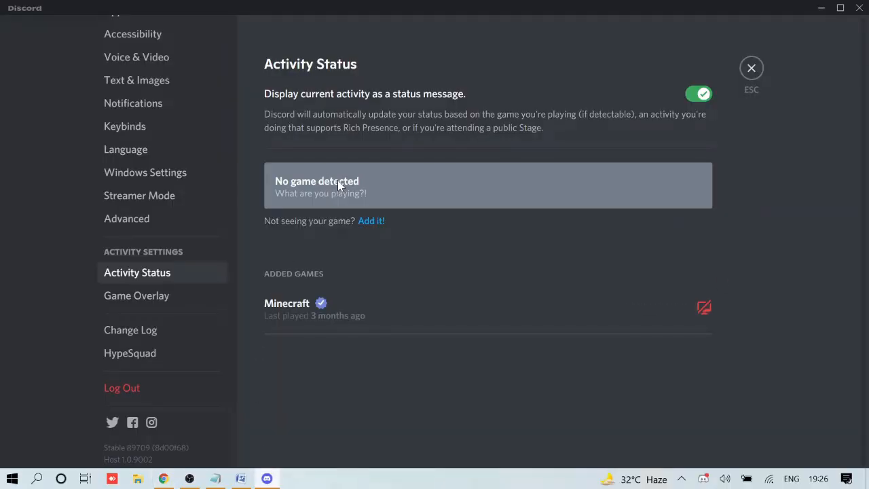
- Add Google Chrome as a game in Activity Status, then exit settings to the friends list
{"action": "left_click", "coordinate": [371, 220]}
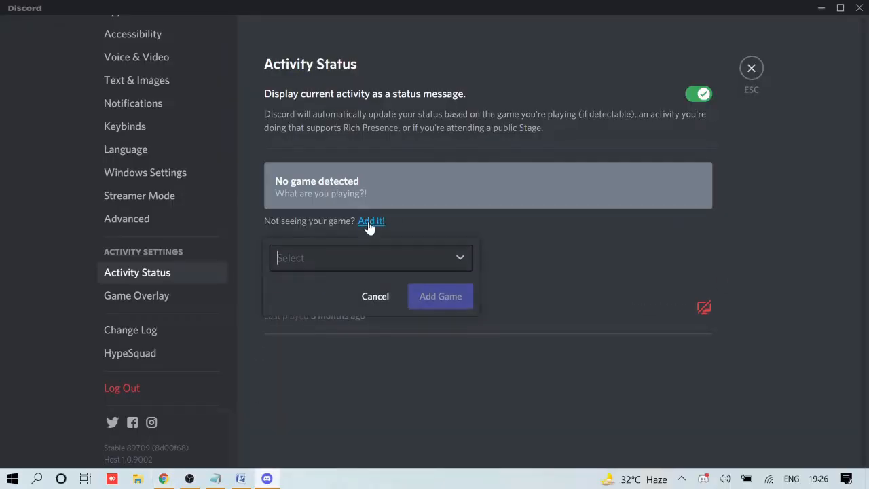
{"action": "left_click", "coordinate": [371, 257]}
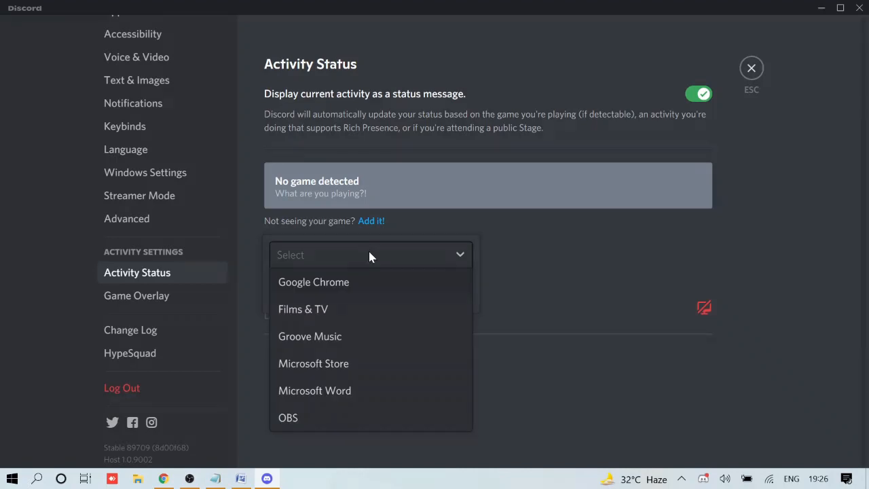
{"action": "mouse_move", "coordinate": [362, 312]}
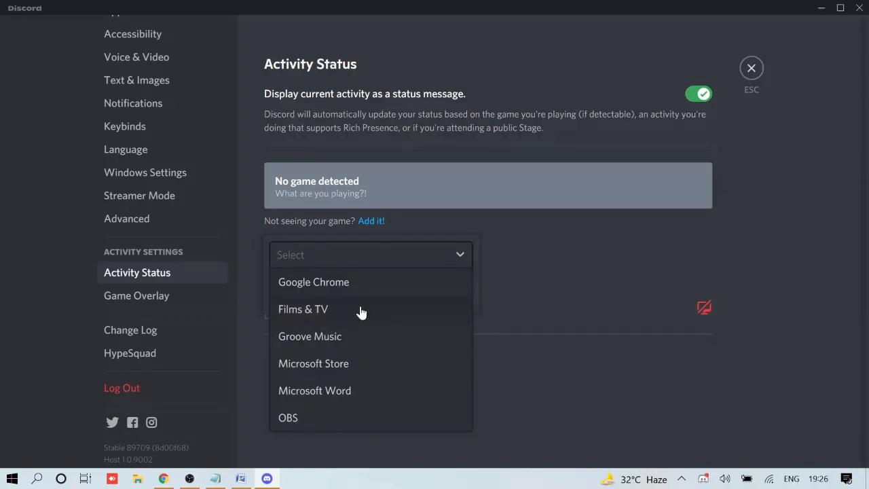
{"action": "mouse_move", "coordinate": [315, 288]}
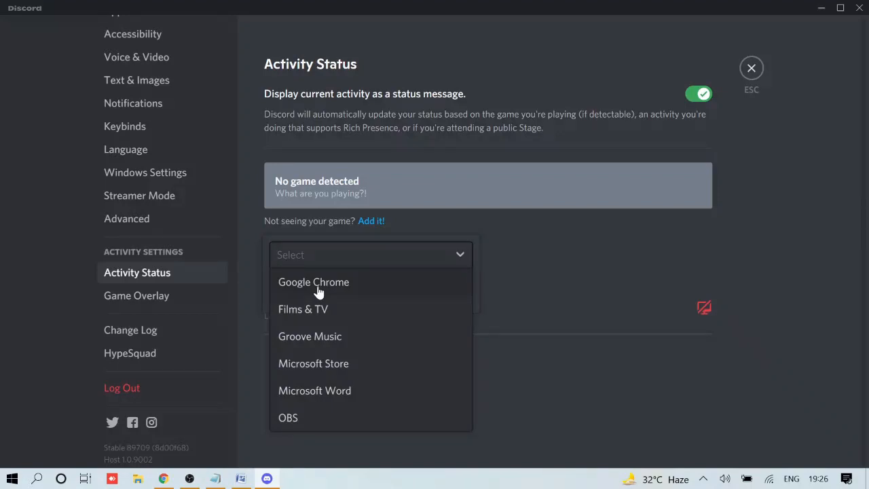
{"action": "mouse_move", "coordinate": [347, 289]}
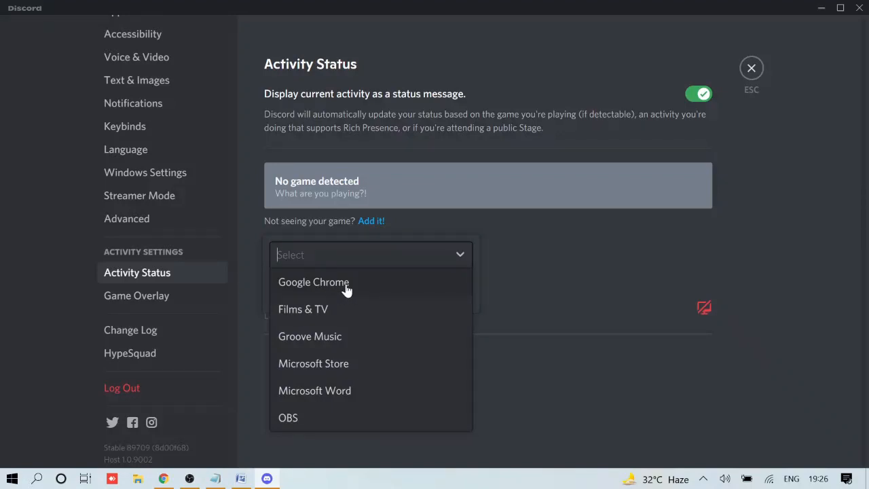
{"action": "left_click", "coordinate": [314, 282]}
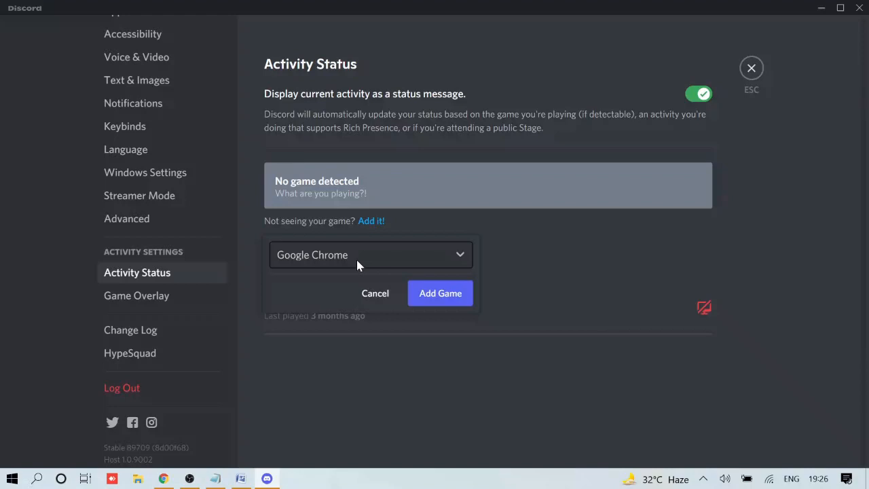
{"action": "mouse_move", "coordinate": [440, 293]}
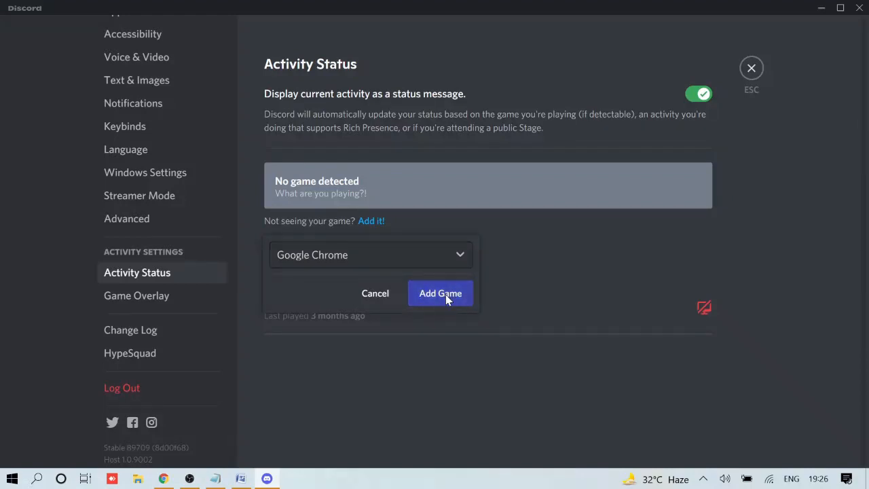
{"action": "left_click", "coordinate": [440, 293]}
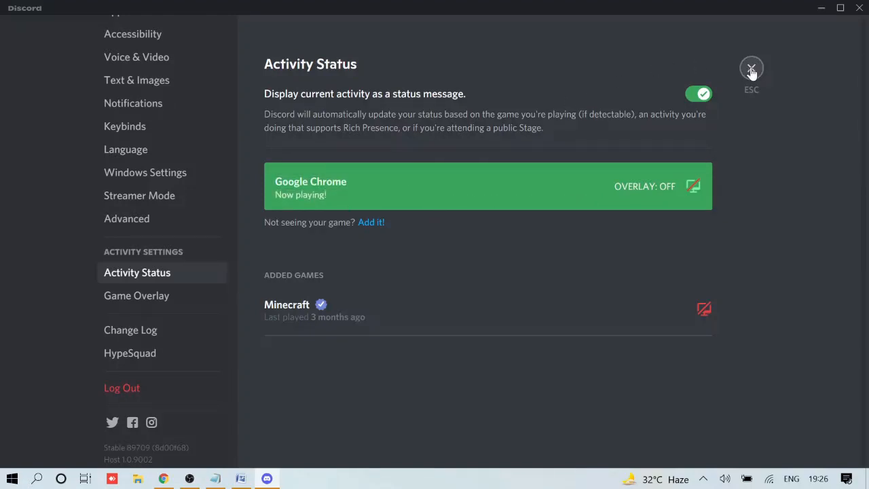
{"action": "left_click", "coordinate": [751, 68]}
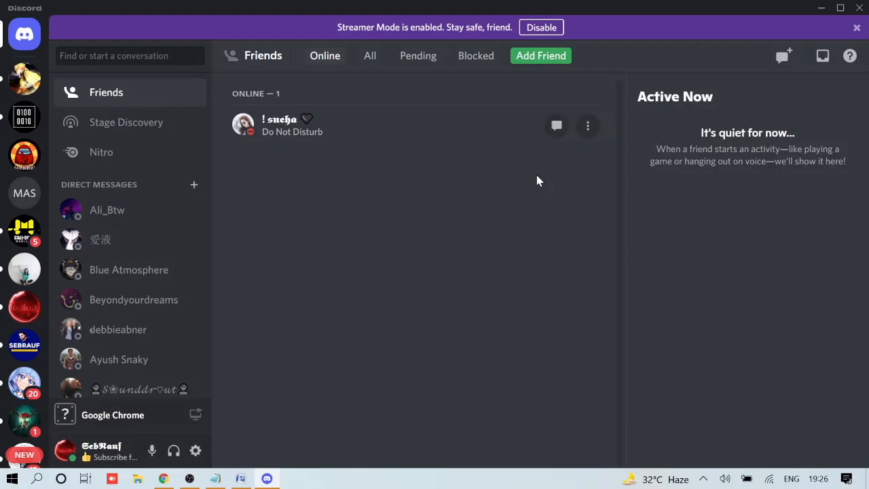
{"action": "mouse_move", "coordinate": [521, 168]}
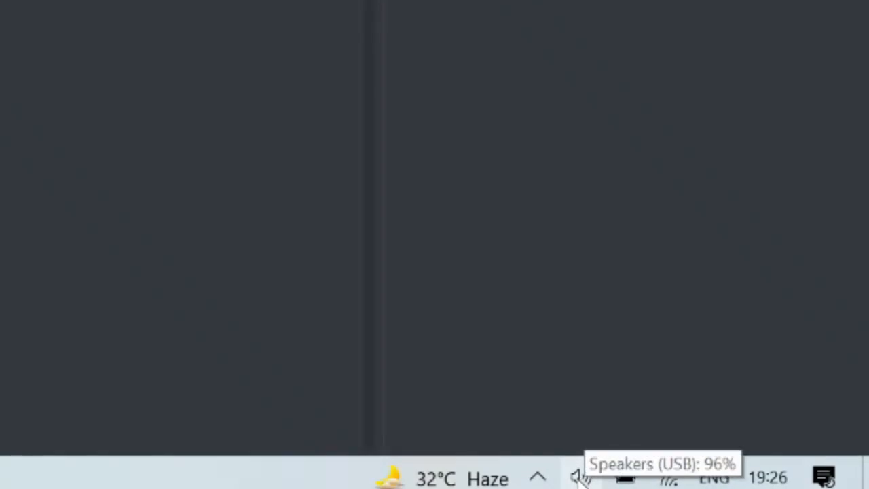
- Set Windows master volume to 91 in Sound settings and scroll down to Input
{"action": "right_click", "coordinate": [580, 477]}
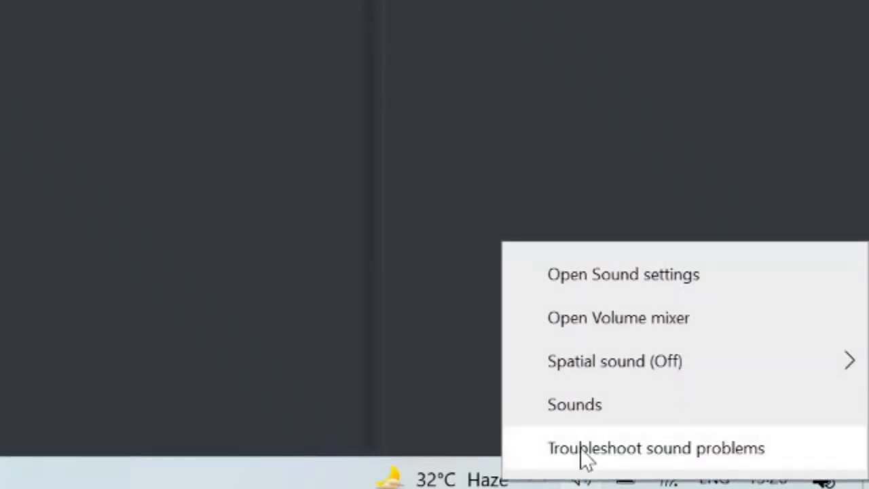
{"action": "left_click", "coordinate": [622, 274]}
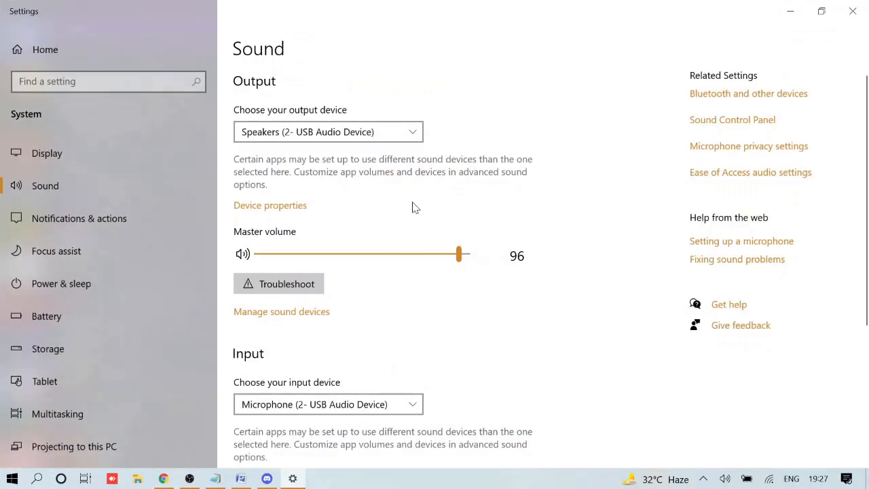
{"action": "mouse_move", "coordinate": [351, 112]}
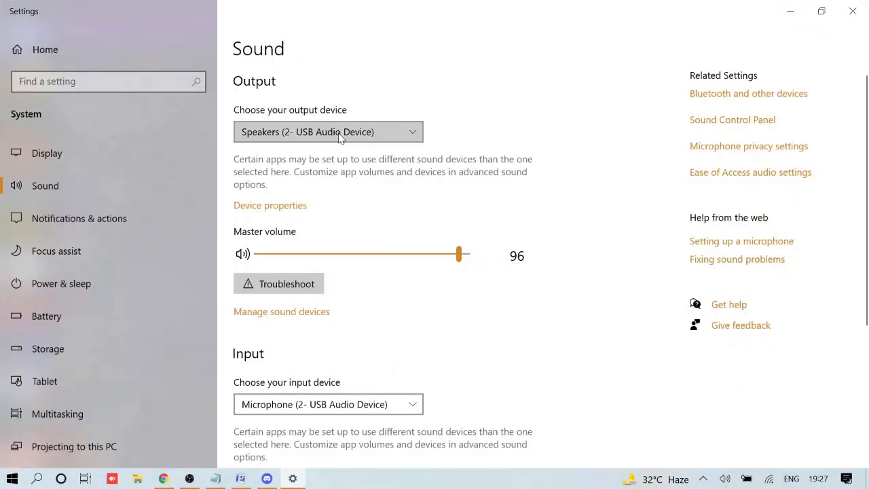
{"action": "mouse_move", "coordinate": [529, 129]}
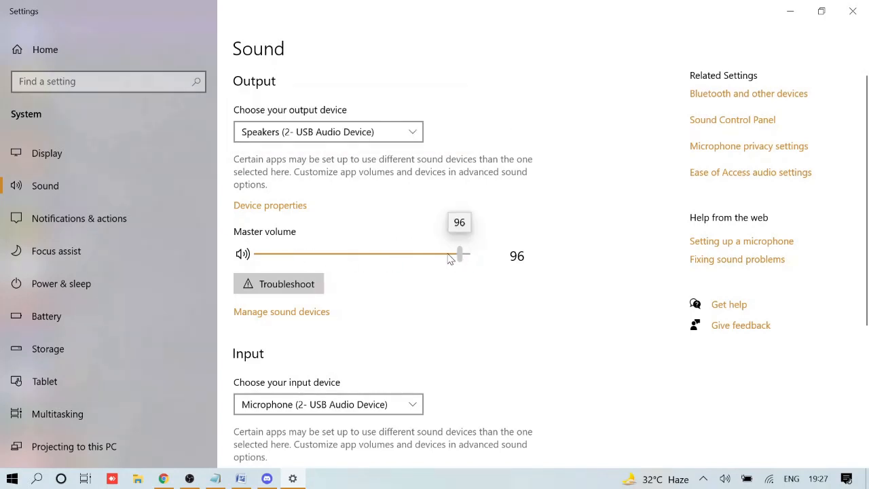
{"action": "left_click_drag", "start_coordinate": [460, 254], "coordinate": [271, 254]}
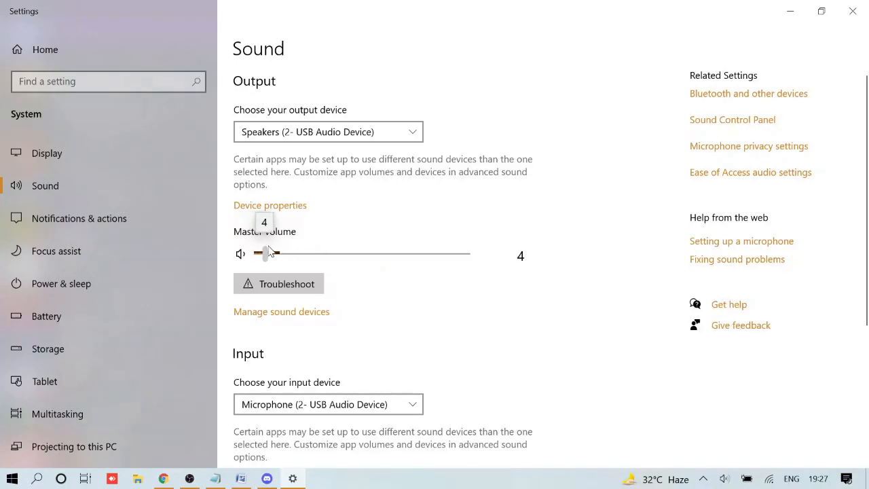
{"action": "left_click_drag", "start_coordinate": [265, 253], "coordinate": [417, 254]}
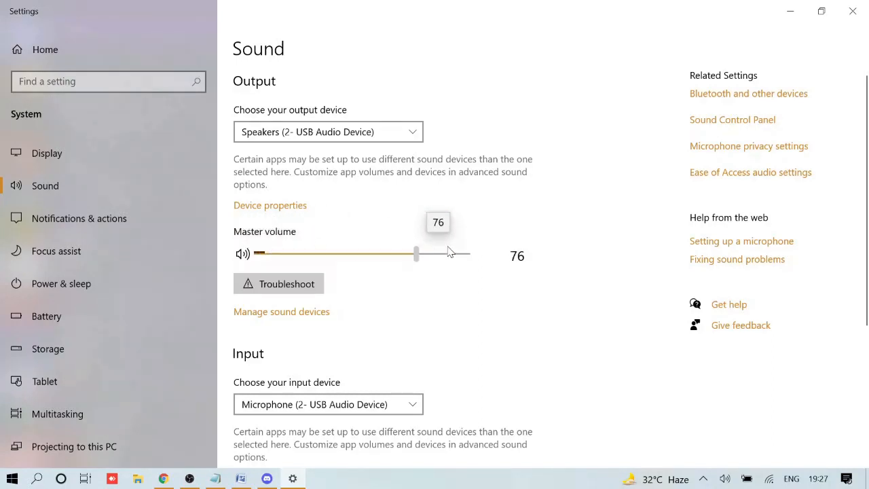
{"action": "left_click_drag", "start_coordinate": [416, 254], "coordinate": [449, 254]}
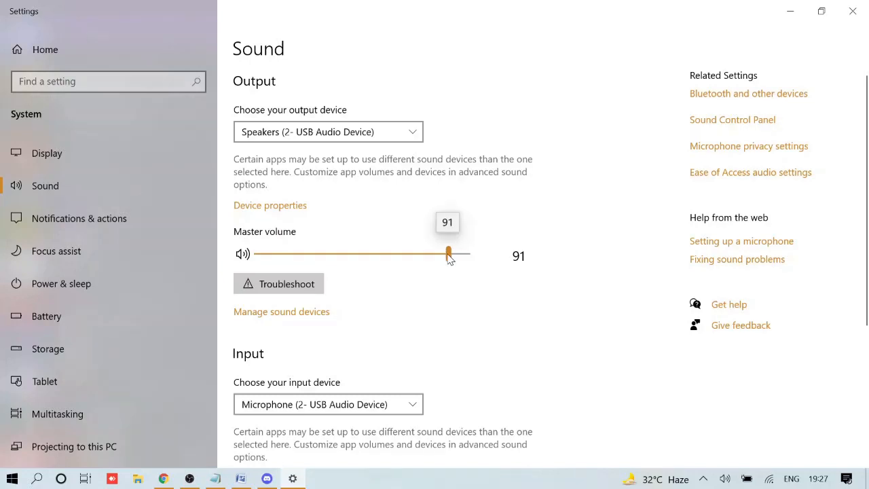
{"action": "scroll", "scroll_direction": "down", "scroll_amount": 3}
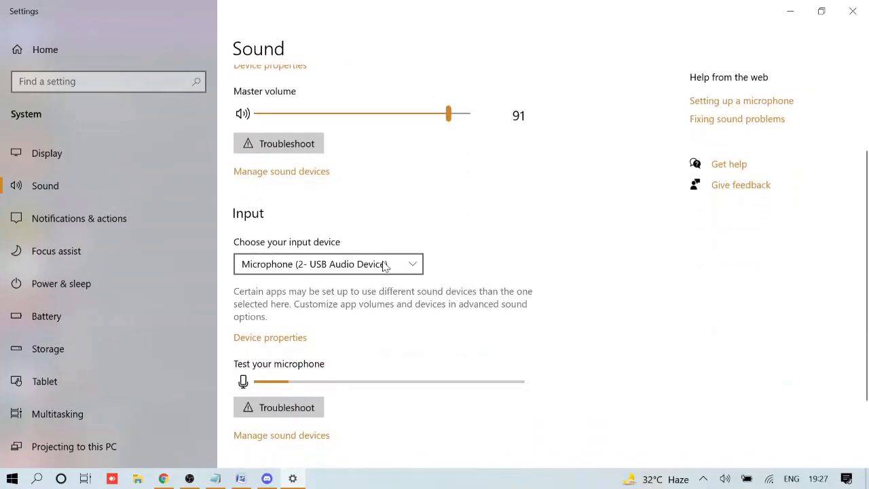
{"action": "scroll", "scroll_direction": "down", "scroll_amount": 3}
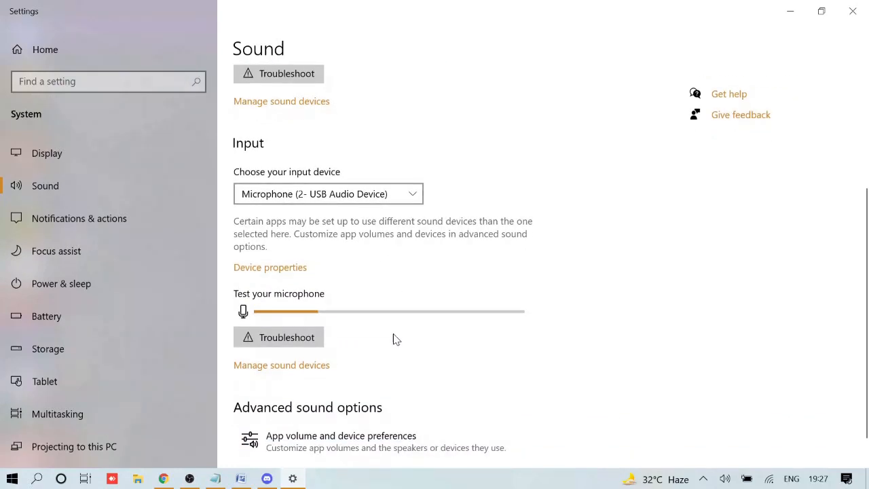
{"action": "scroll", "scroll_direction": "down", "scroll_amount": 3}
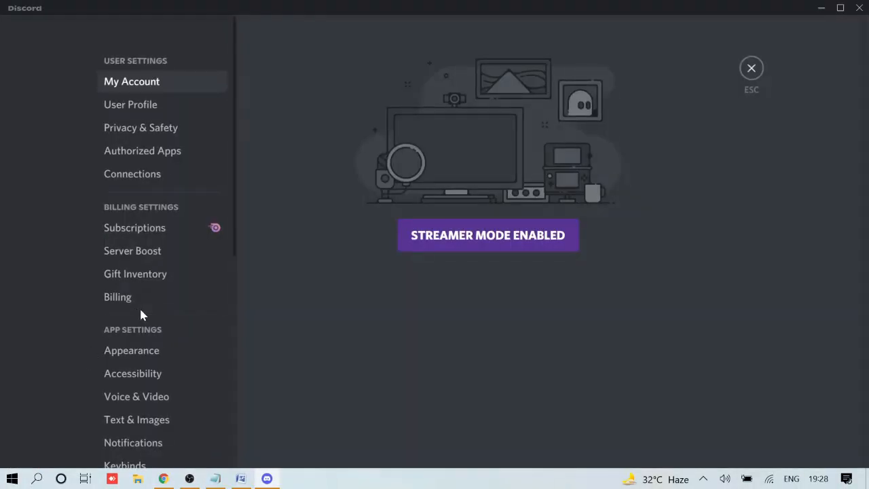
- Reset Voice Settings on the Voice & Video page and confirm with Okay
{"action": "scroll", "scroll_direction": "down", "scroll_amount": 3}
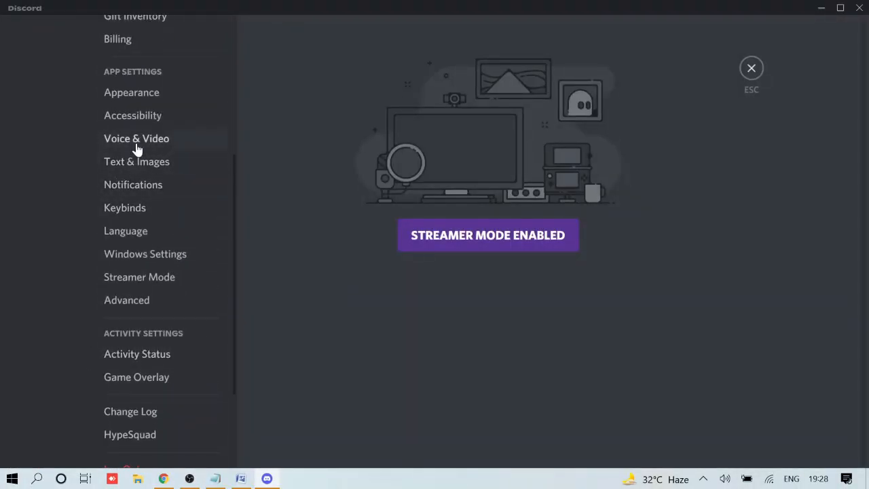
{"action": "left_click", "coordinate": [136, 138]}
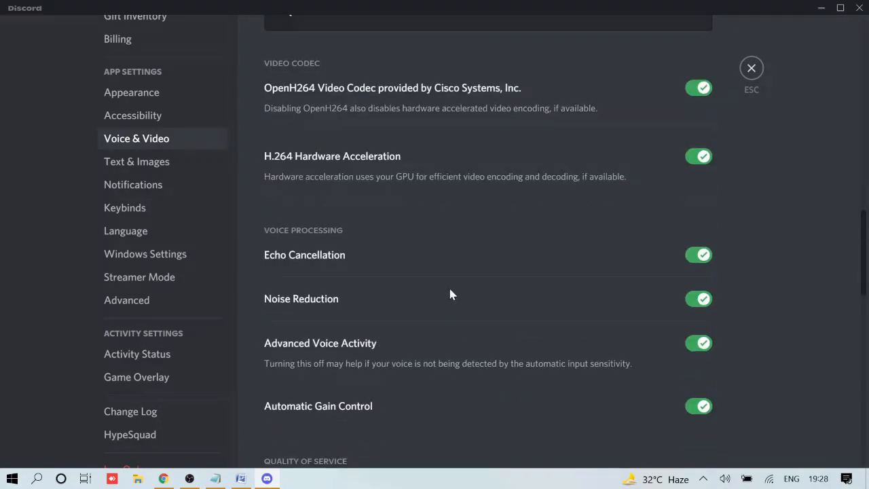
{"action": "scroll", "scroll_direction": "down", "scroll_amount": 3}
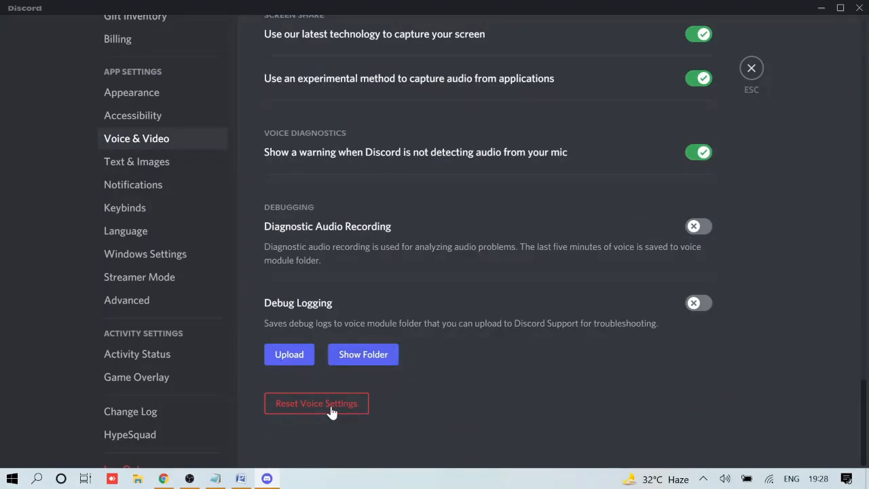
{"action": "left_click", "coordinate": [316, 403]}
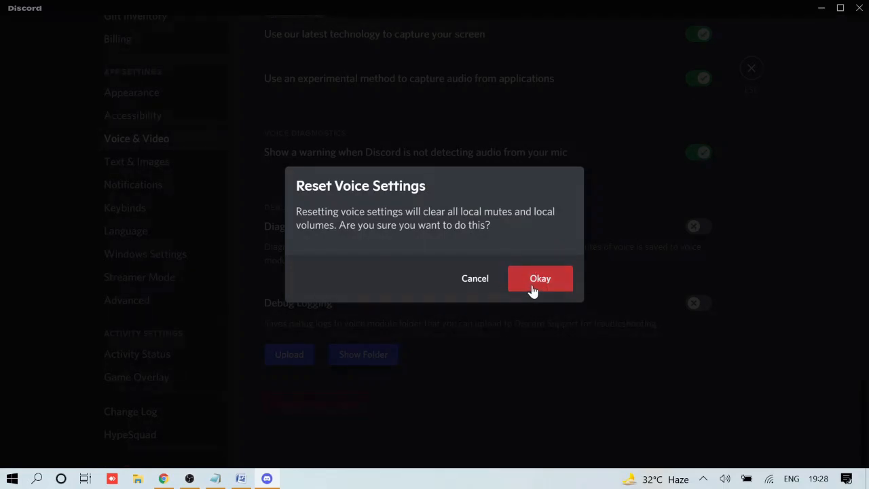
{"action": "left_click", "coordinate": [539, 278]}
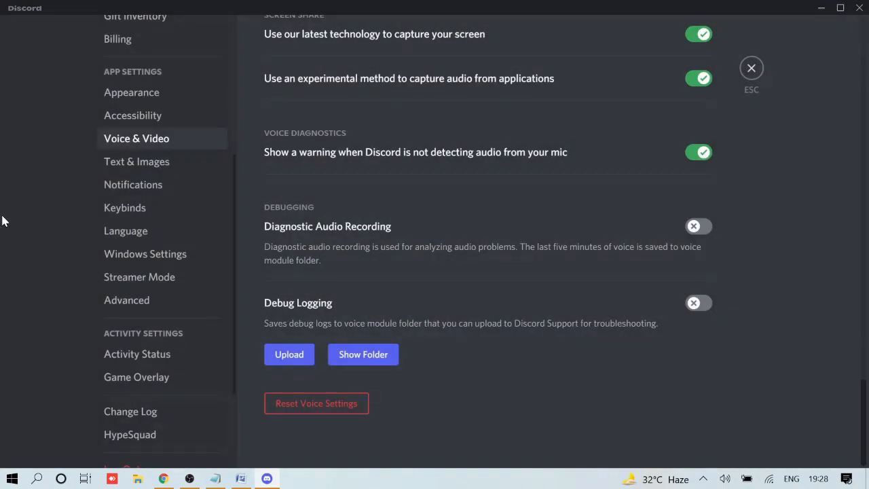